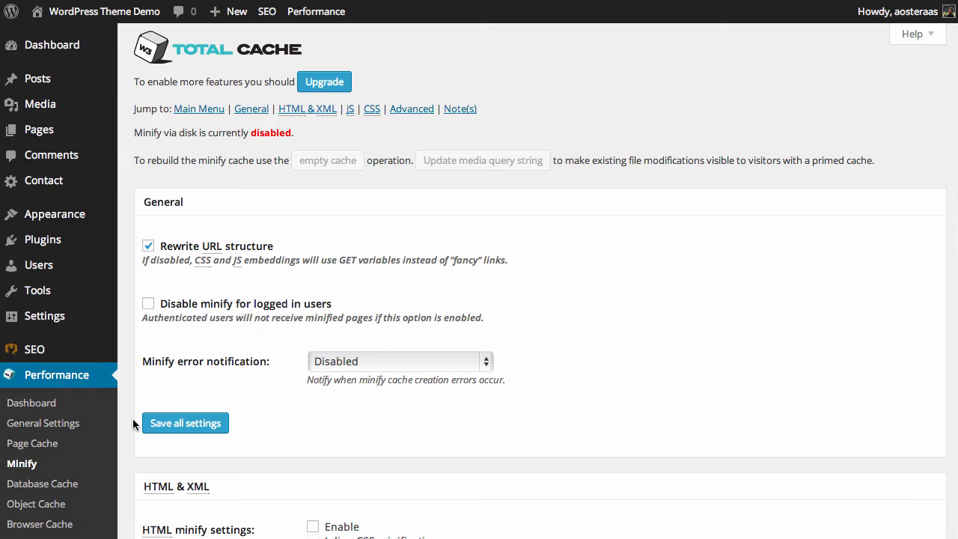
mouse_move(42, 422)
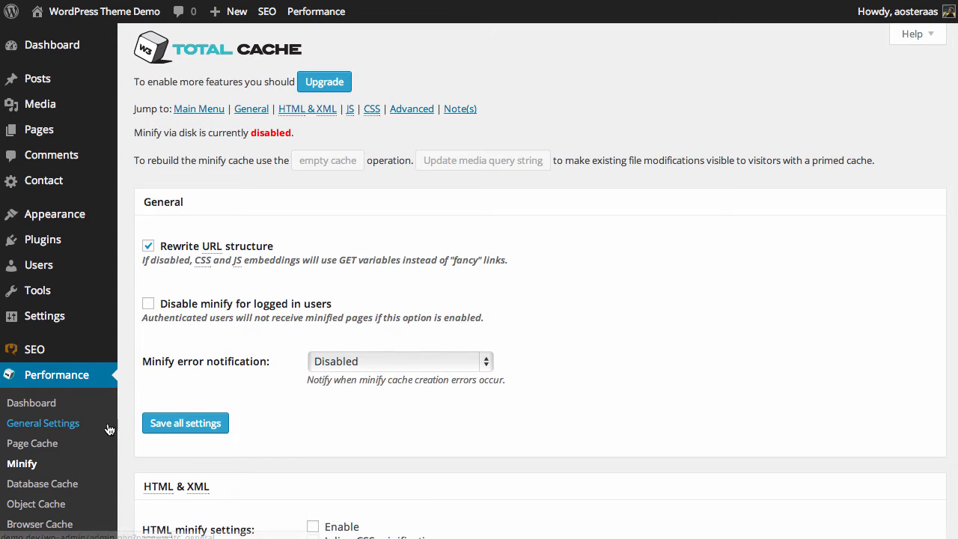
- Save the General Settings with Minify enabled using Disk caching
left_click(42, 422)
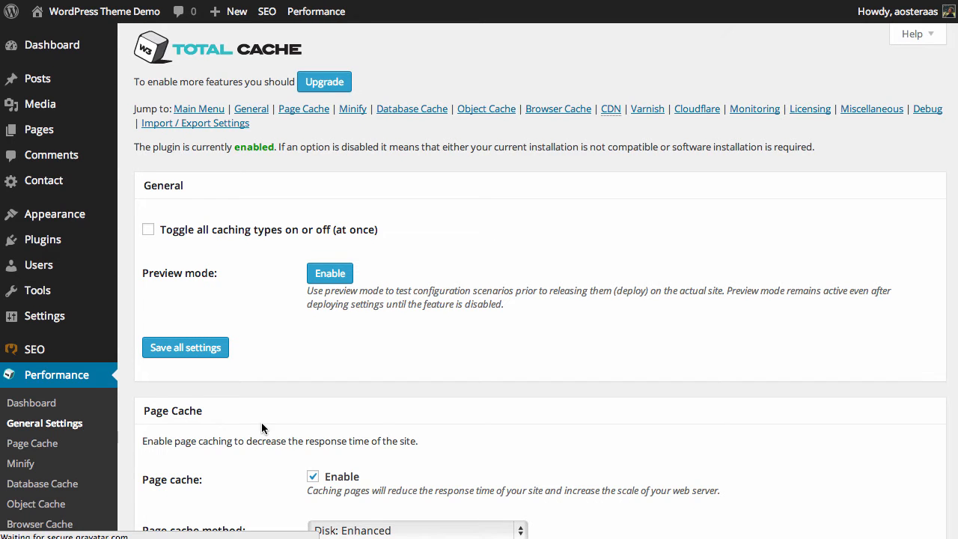
scroll("down", 3)
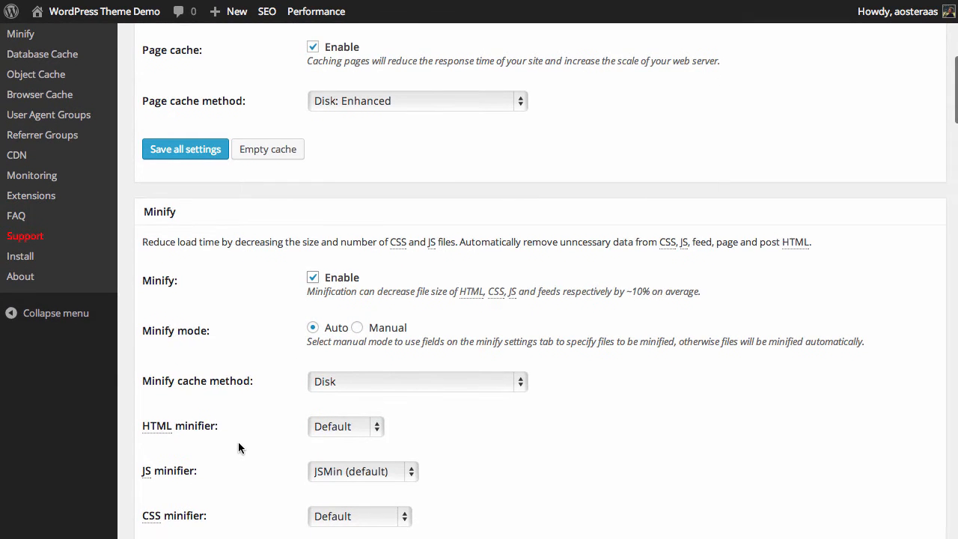
scroll("down", 3)
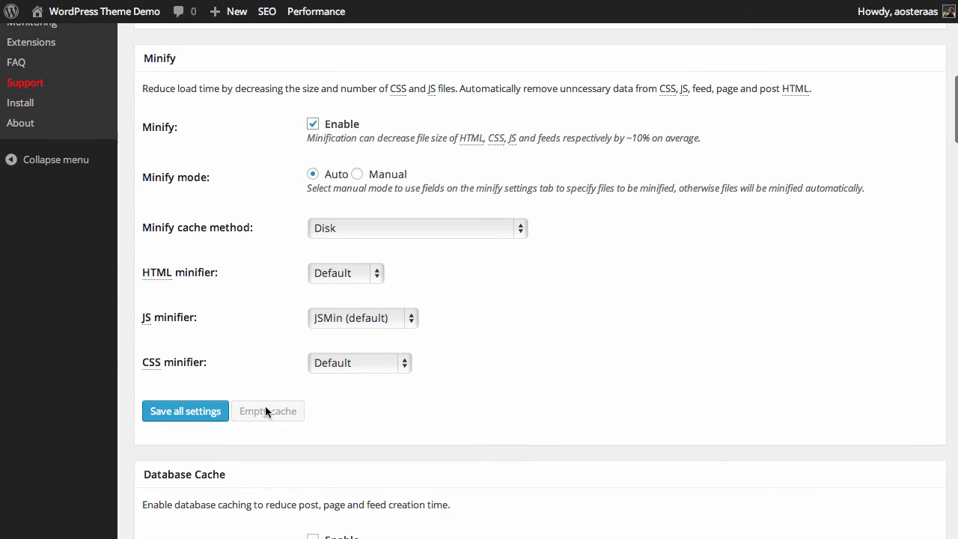
mouse_move(186, 410)
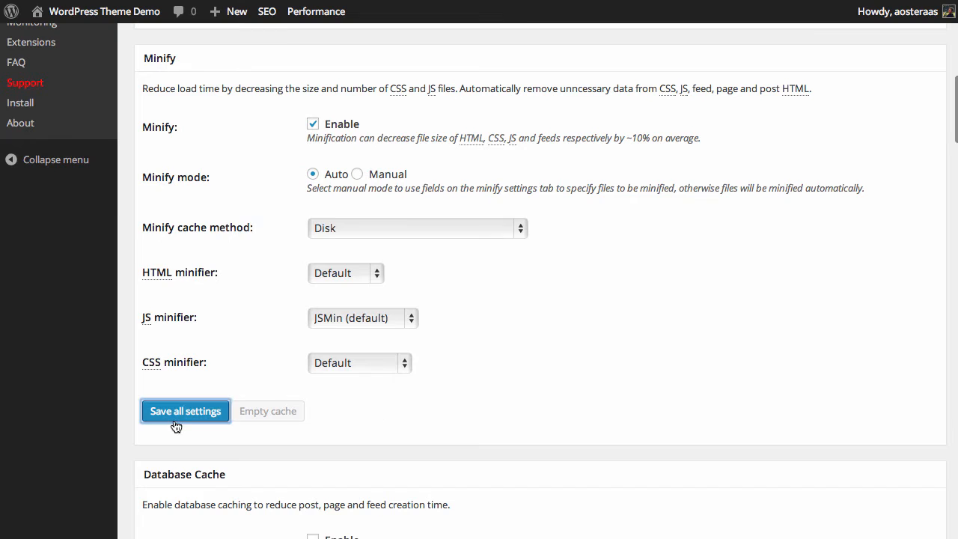
left_click(186, 410)
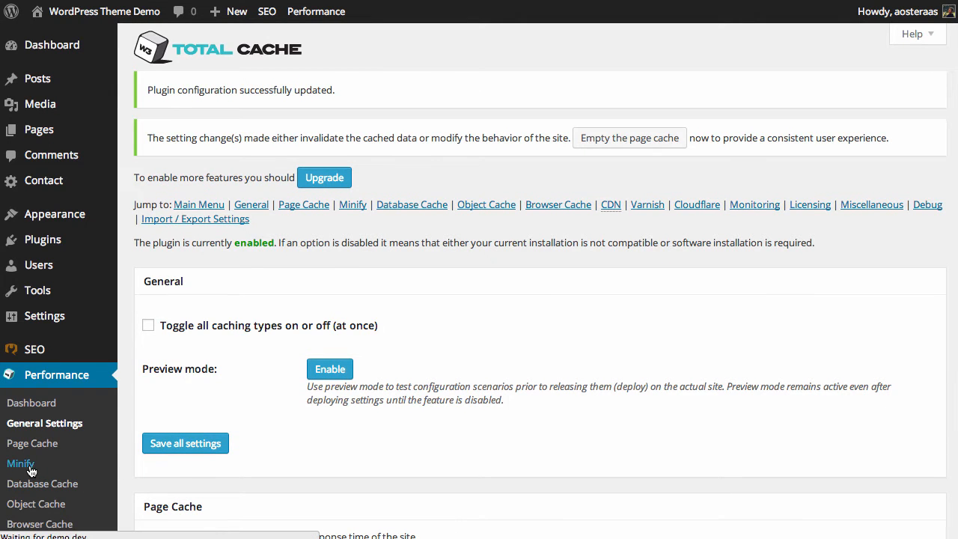
- Go to the Minify settings page and empty the page cache from the notice
left_click(21, 464)
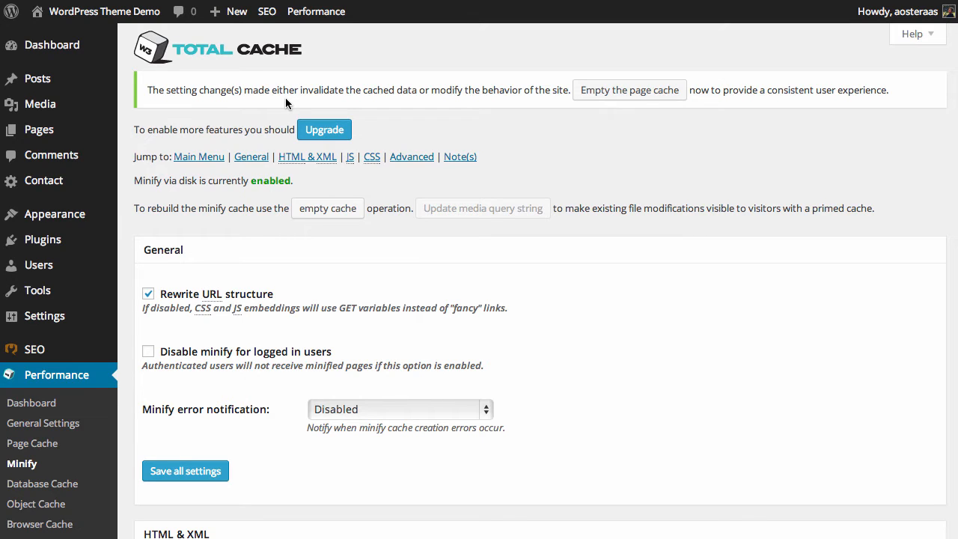
left_click(628, 90)
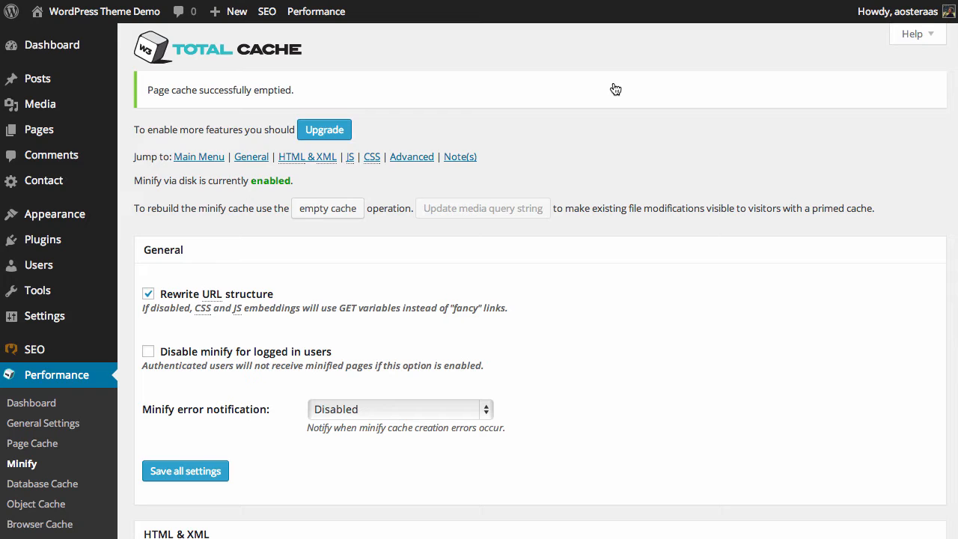
mouse_move(234, 303)
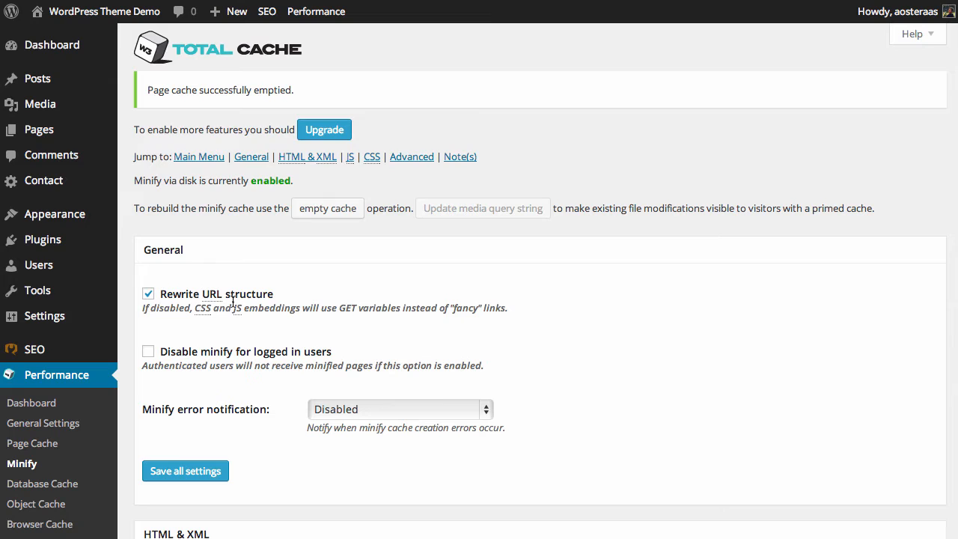
mouse_move(332, 341)
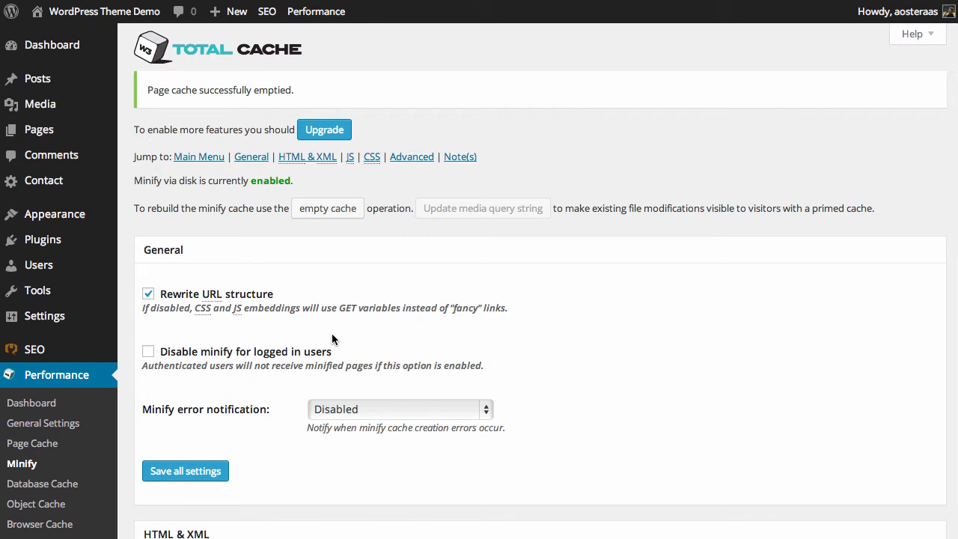
- Enable HTML & XML minify with inline CSS and inline JS minification, and save all settings
scroll("down", 3)
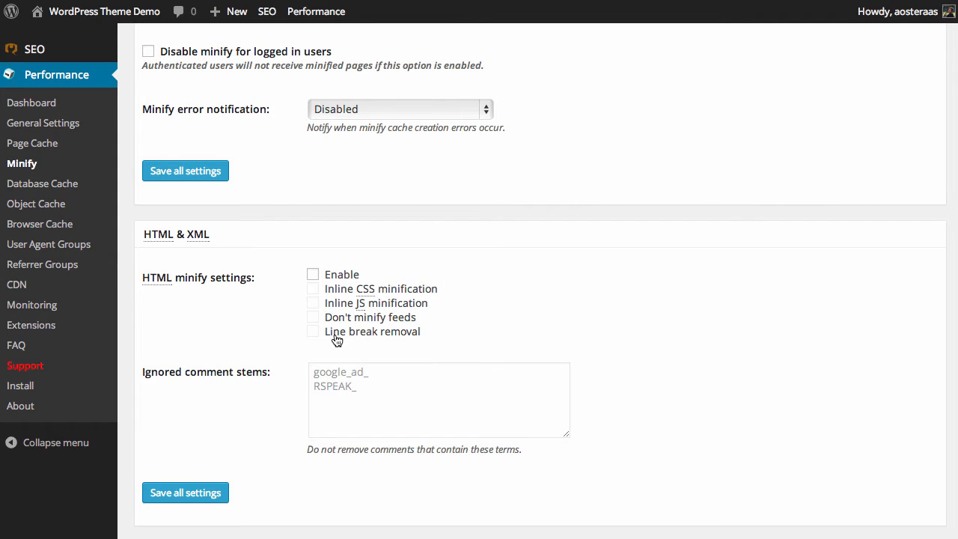
mouse_move(320, 285)
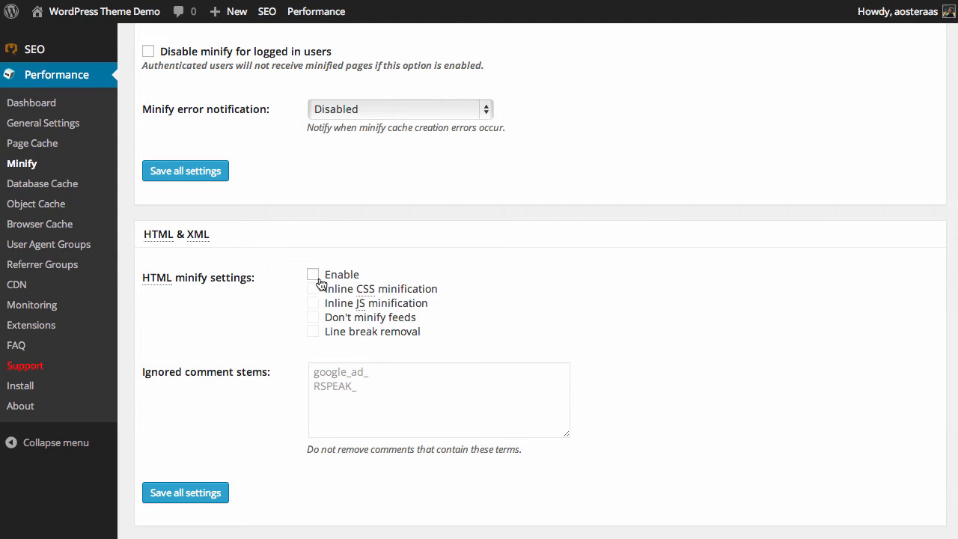
left_click(313, 274)
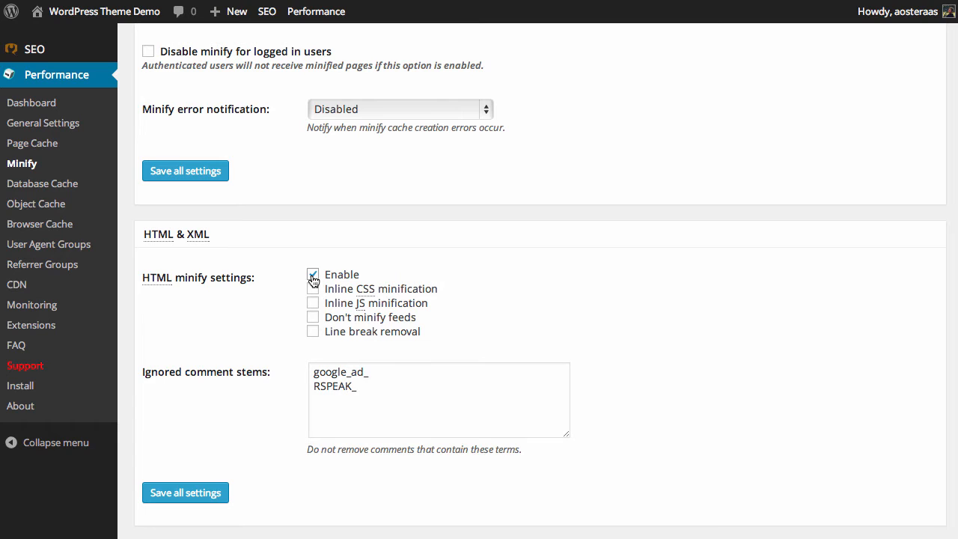
left_click(313, 288)
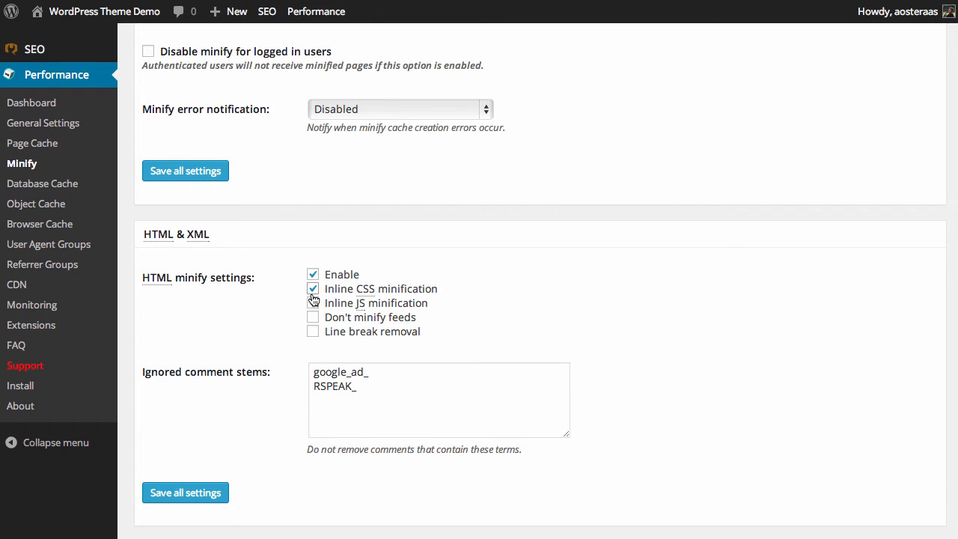
left_click(313, 303)
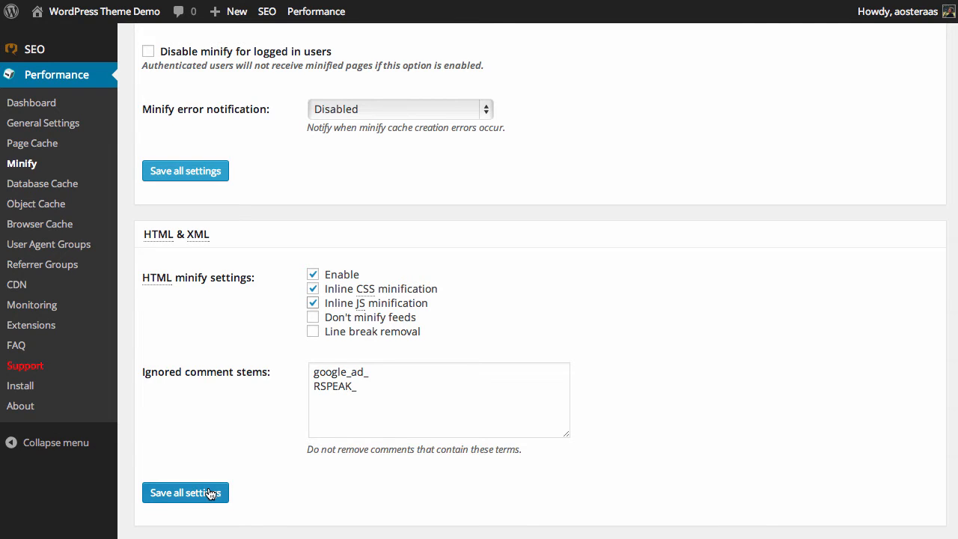
mouse_move(194, 427)
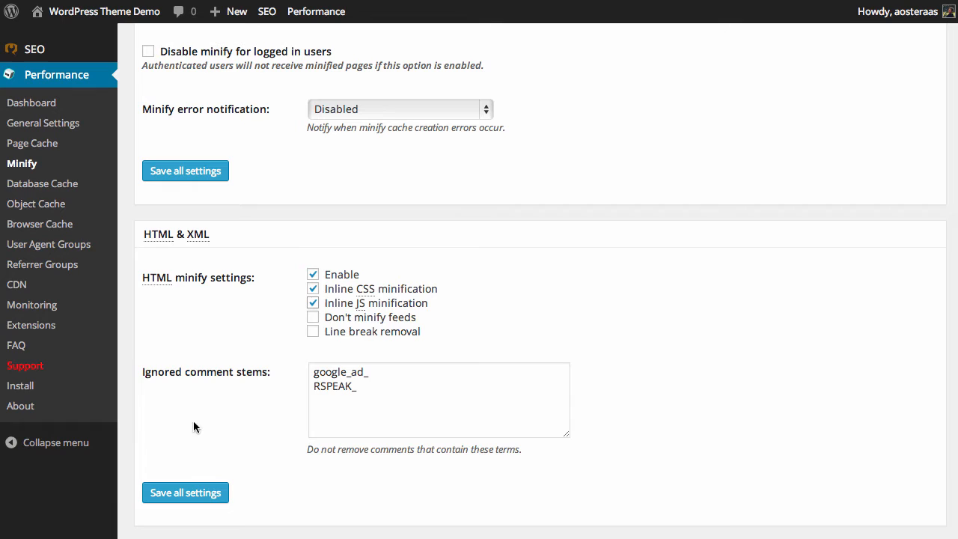
mouse_move(218, 388)
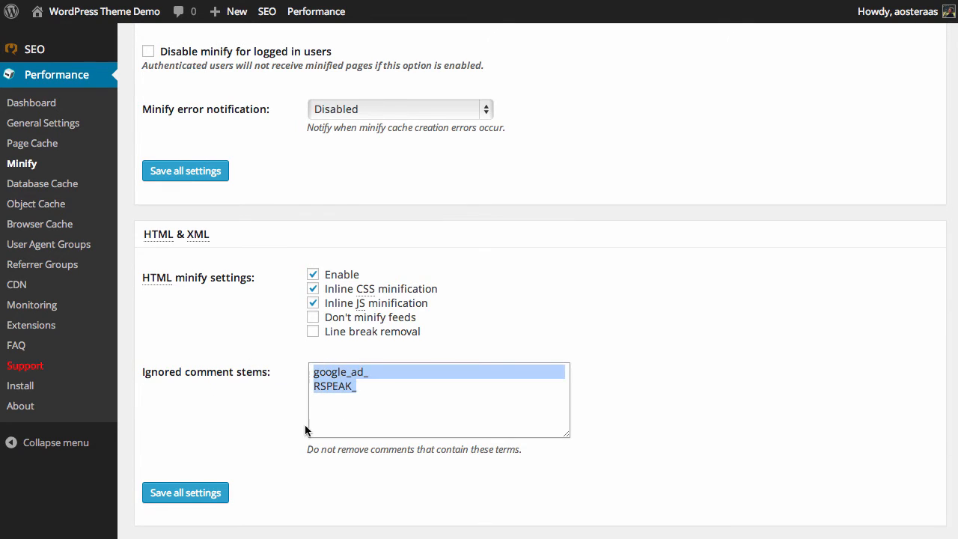
mouse_move(186, 492)
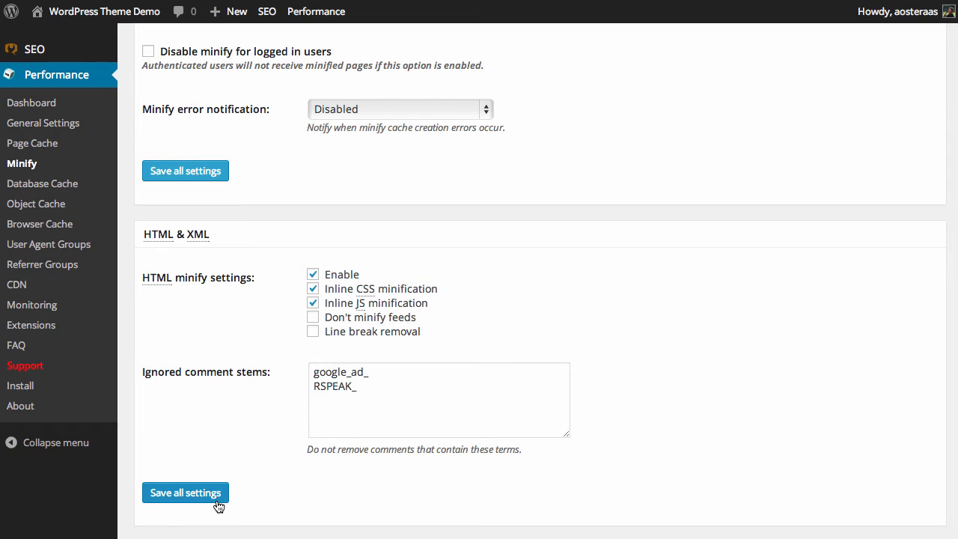
scroll("down", 3)
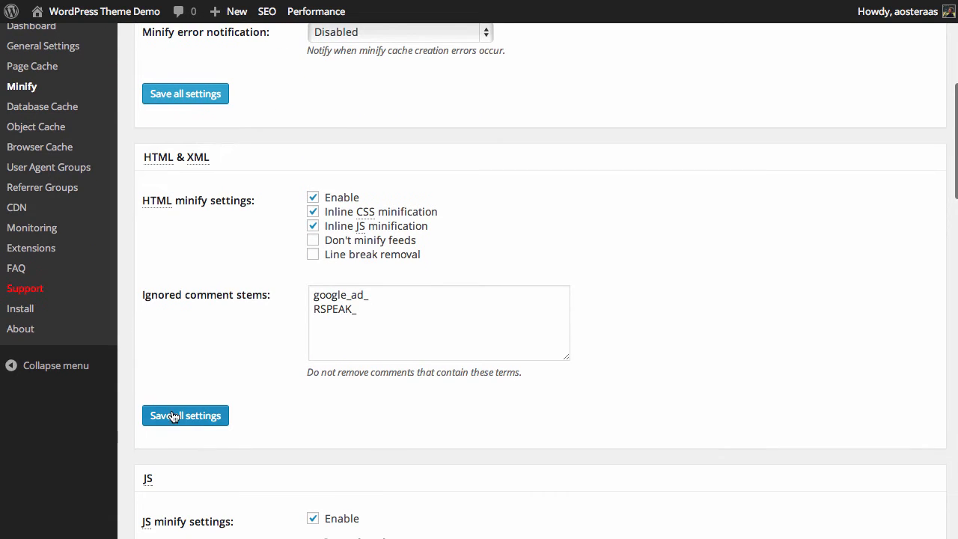
left_click(185, 416)
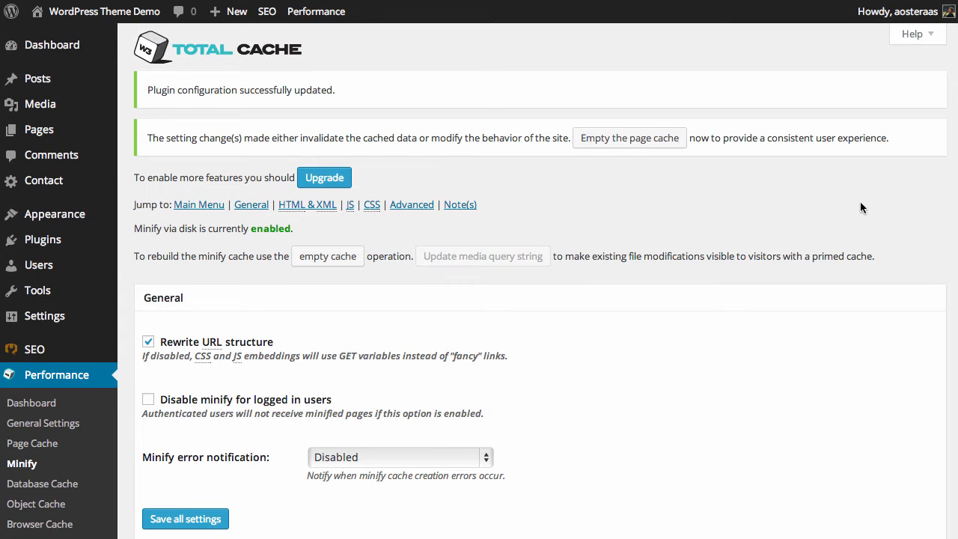
- Keep JS minify enabled before </head> with the Default (blocking) embed type
scroll("down", 3)
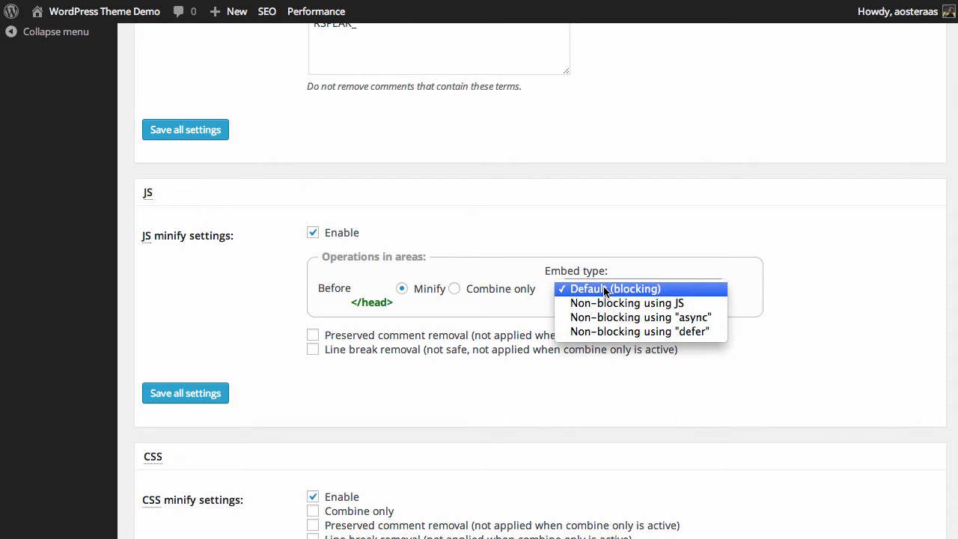
mouse_move(627, 302)
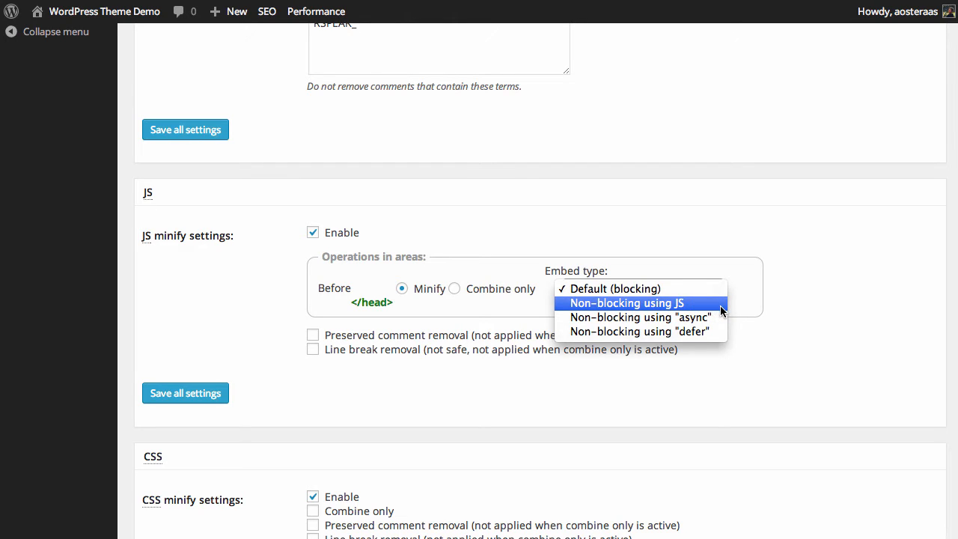
left_click(641, 289)
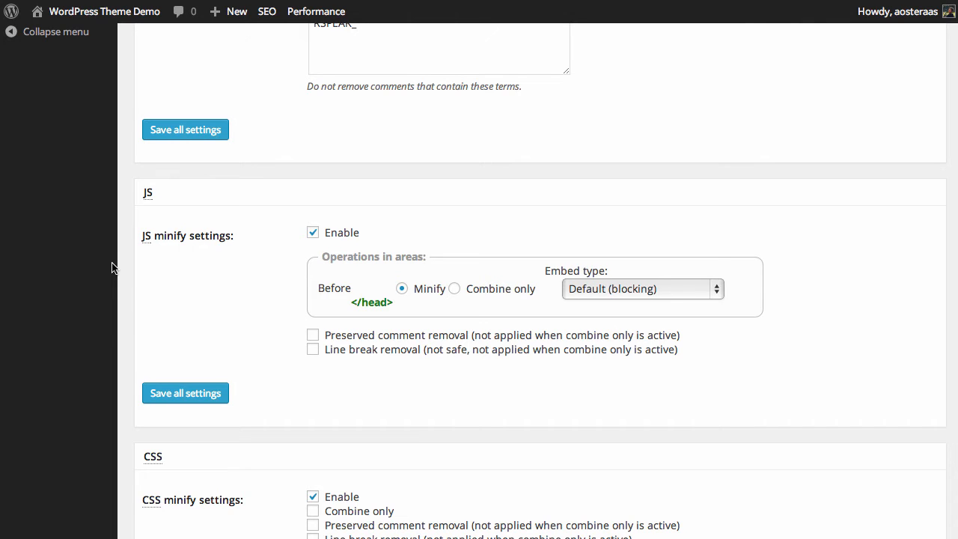
mouse_move(292, 309)
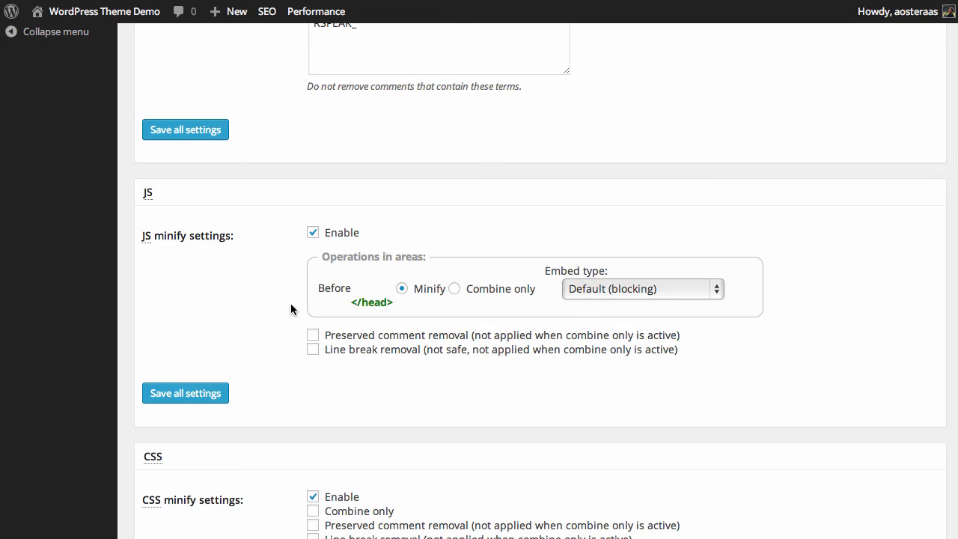
mouse_move(296, 360)
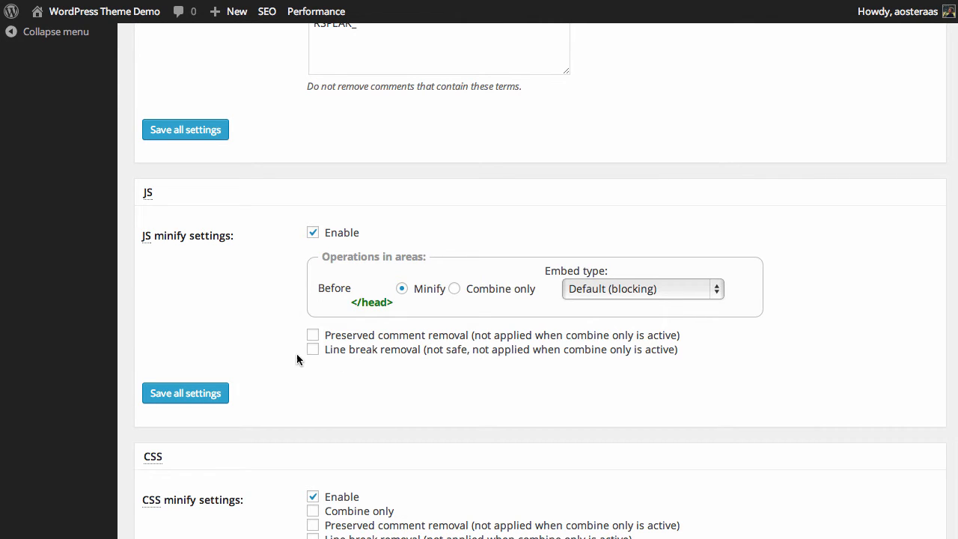
mouse_move(220, 350)
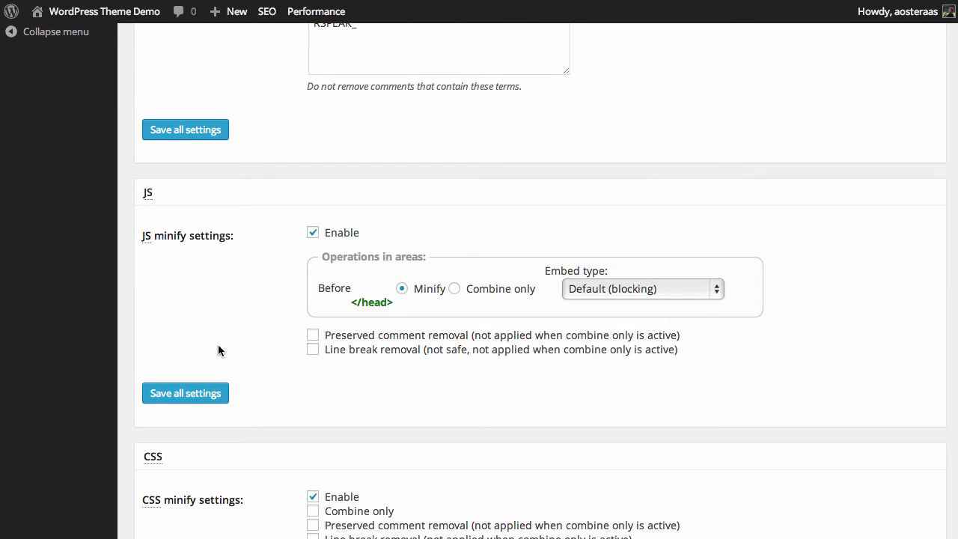
scroll("down", 3)
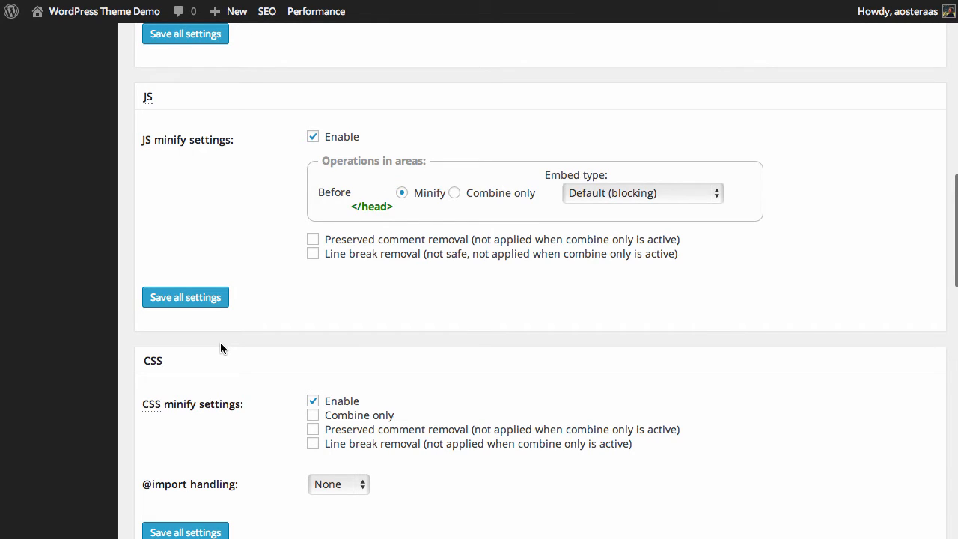
mouse_move(196, 345)
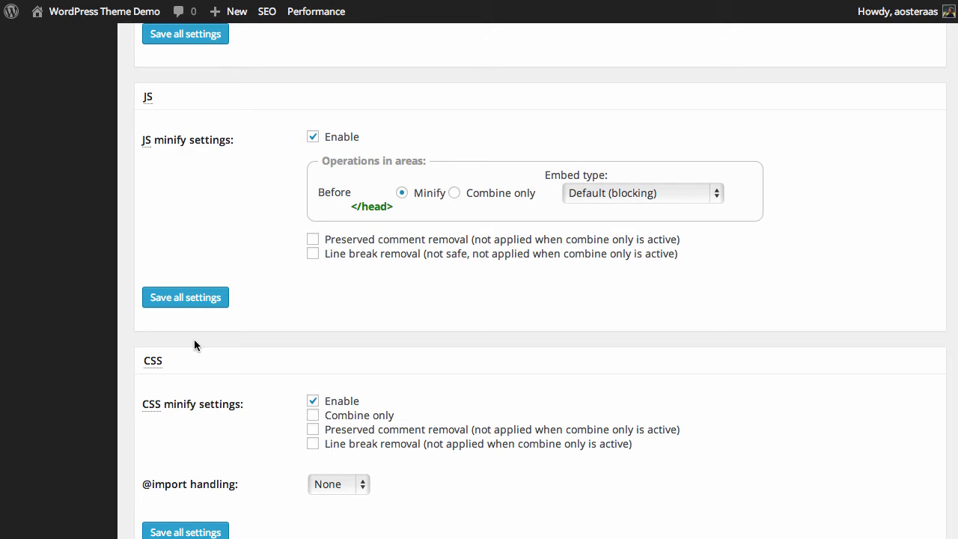
mouse_move(276, 427)
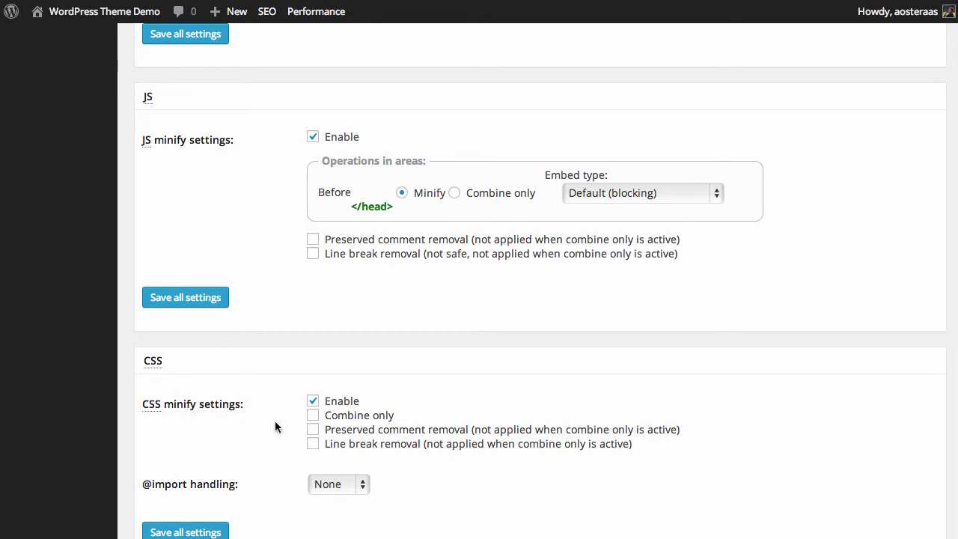
mouse_move(310, 422)
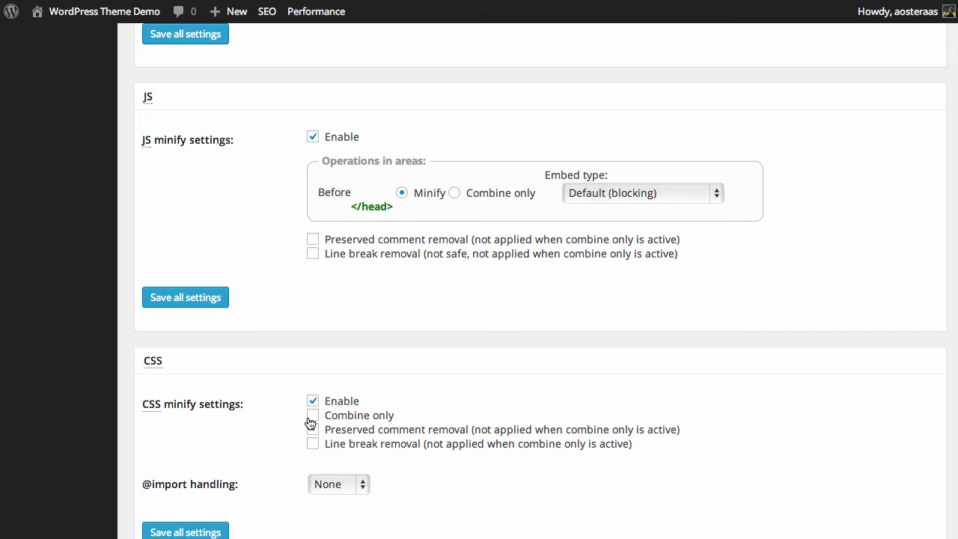
left_click(313, 443)
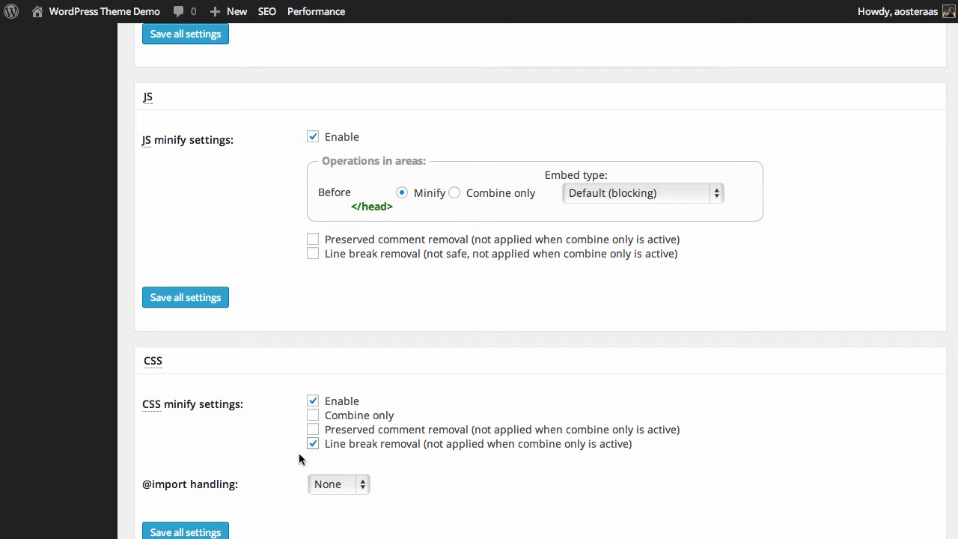
left_click(339, 484)
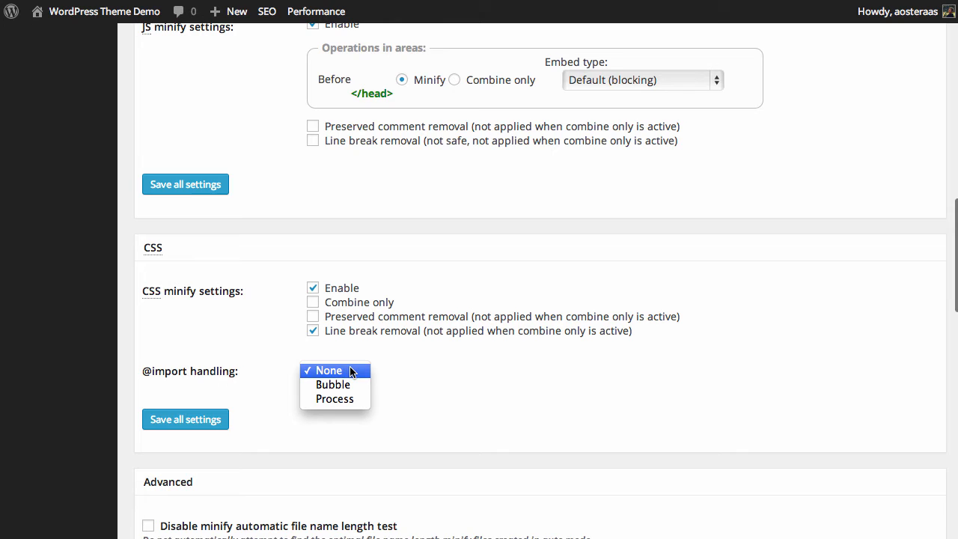
mouse_move(333, 383)
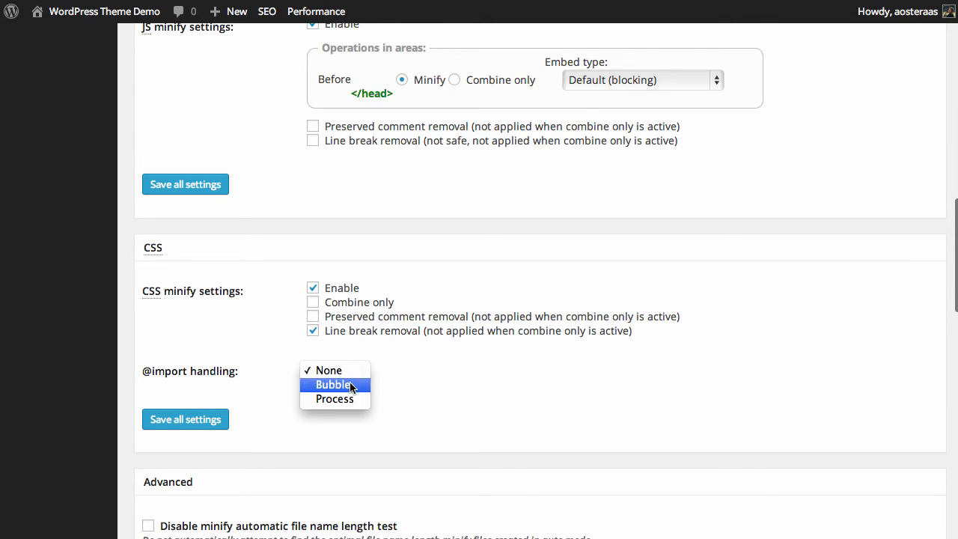
left_click(327, 369)
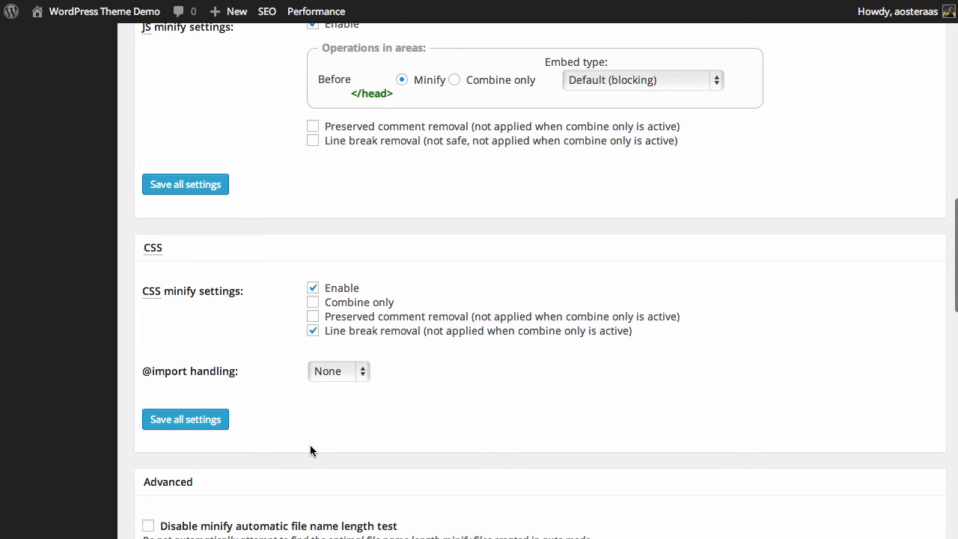
mouse_move(304, 457)
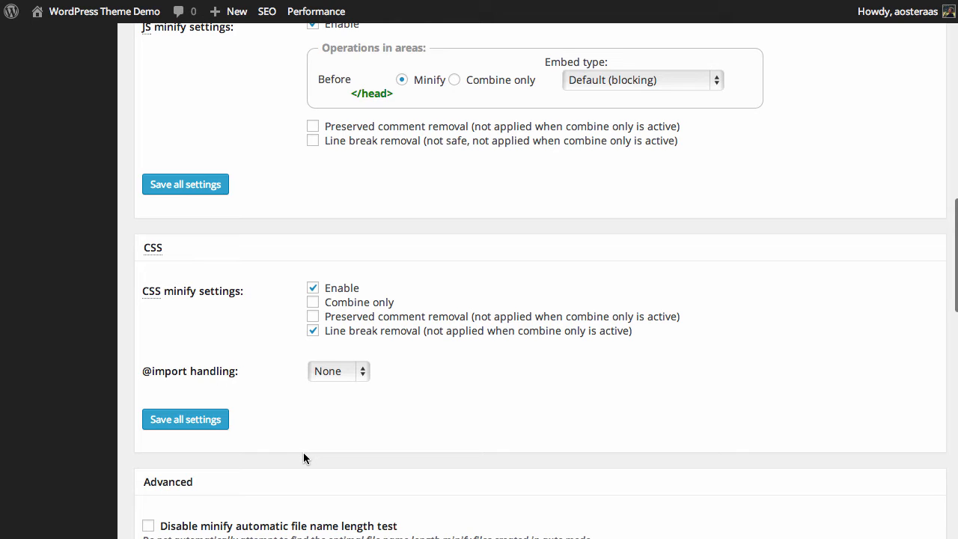
mouse_move(186, 419)
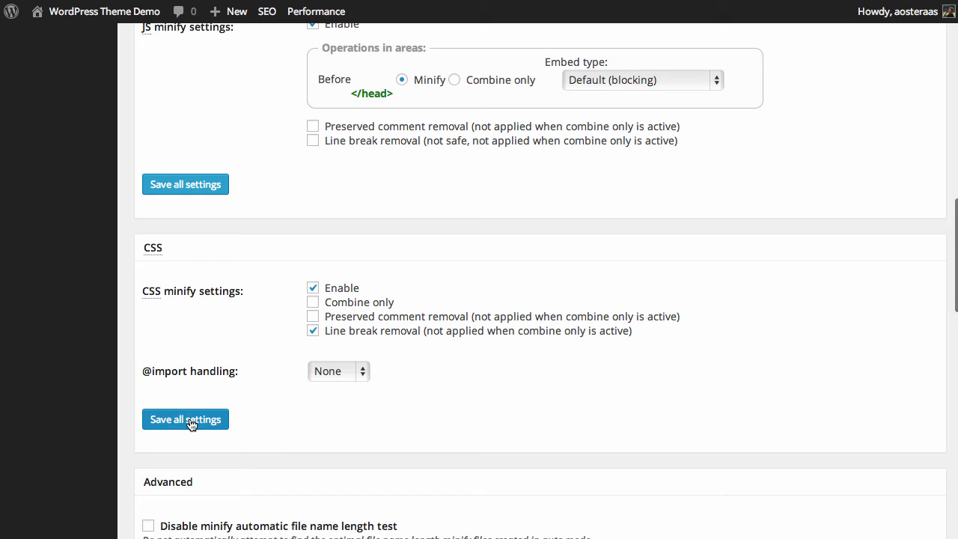
left_click(185, 419)
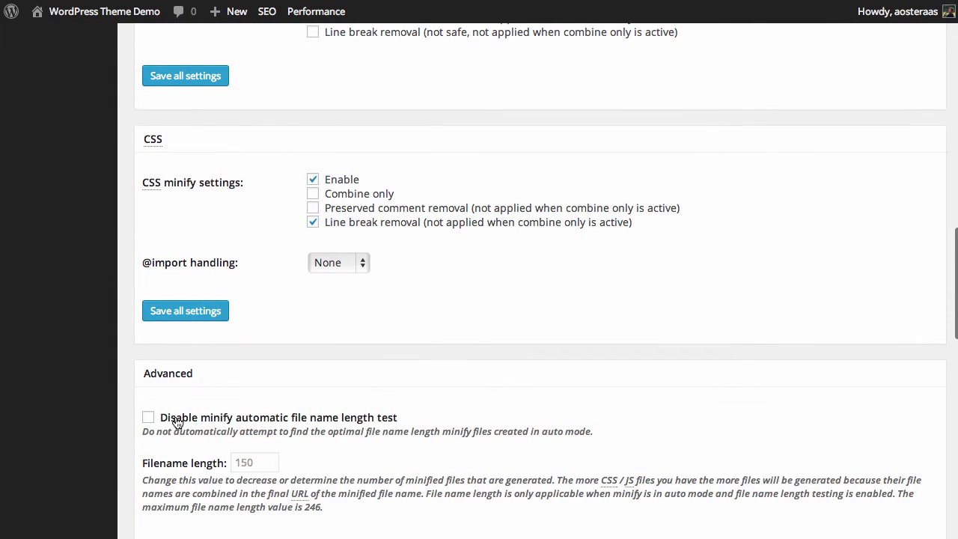
scroll("down", 3)
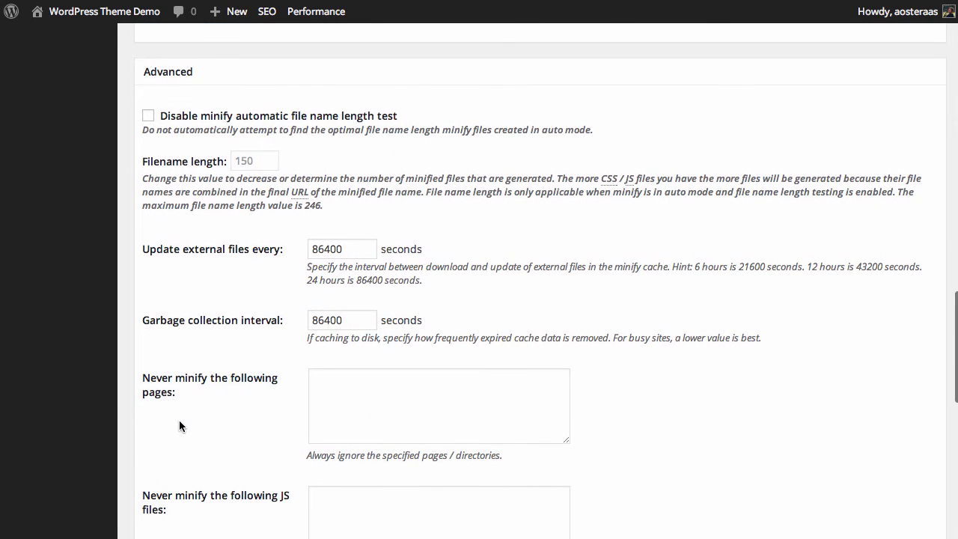
scroll("up", 3)
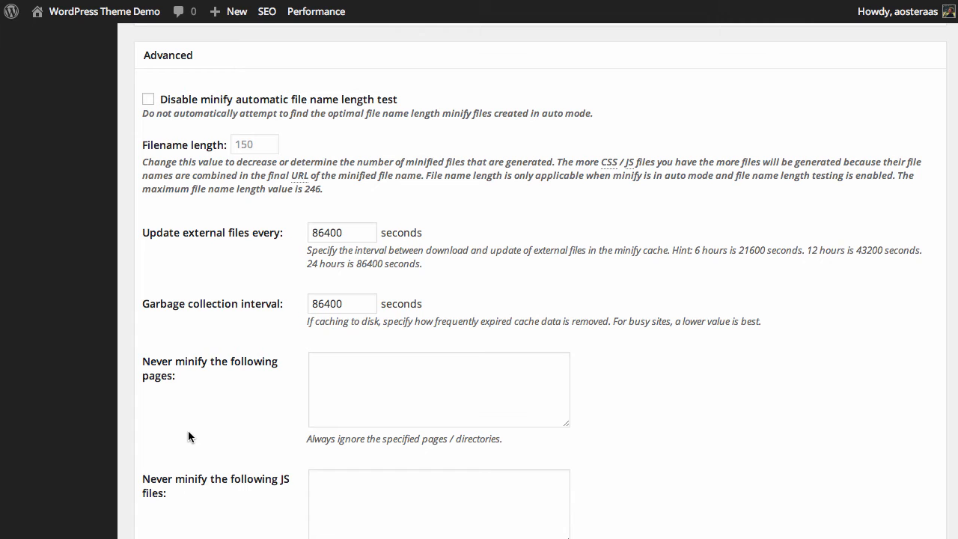
scroll("down", 3)
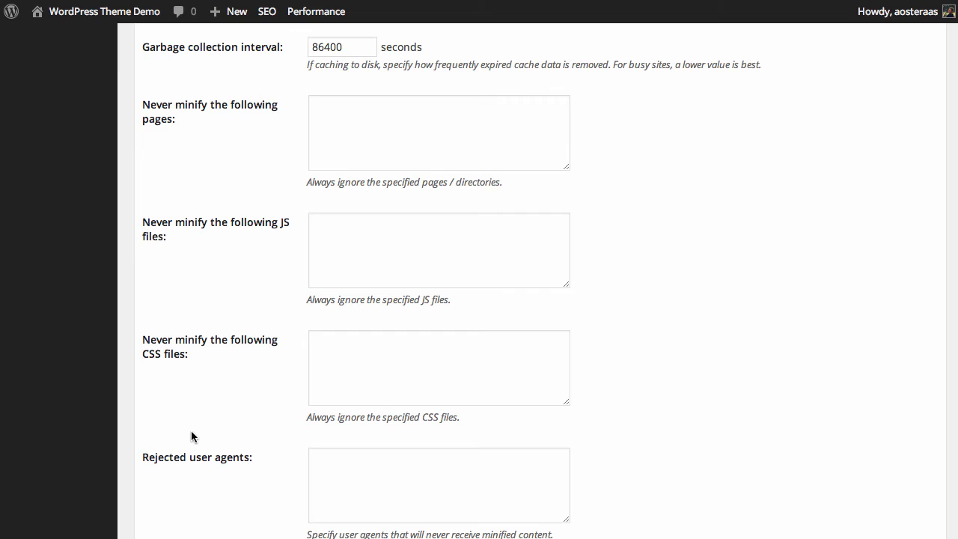
scroll("down", 3)
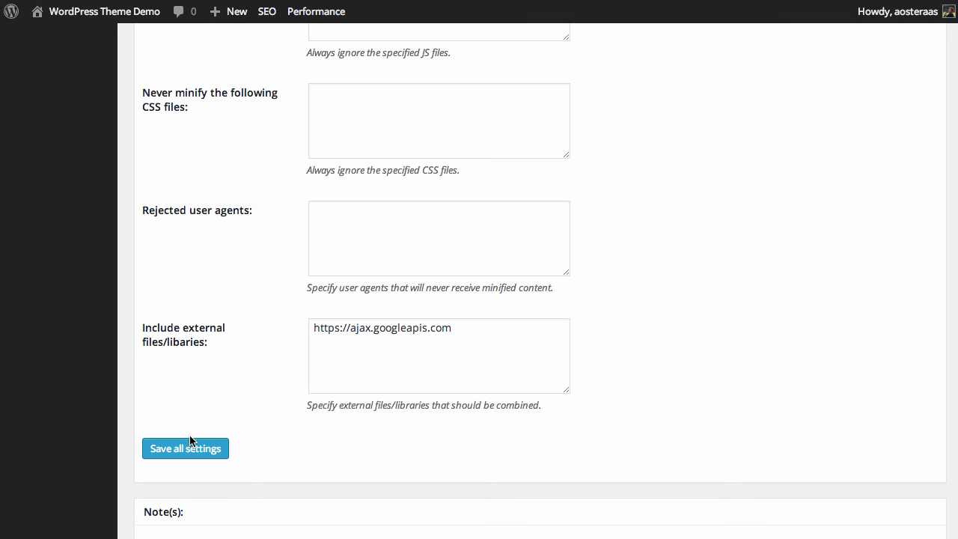
- Save all minify settings, then empty both the page cache and the minify cache
left_click(186, 449)
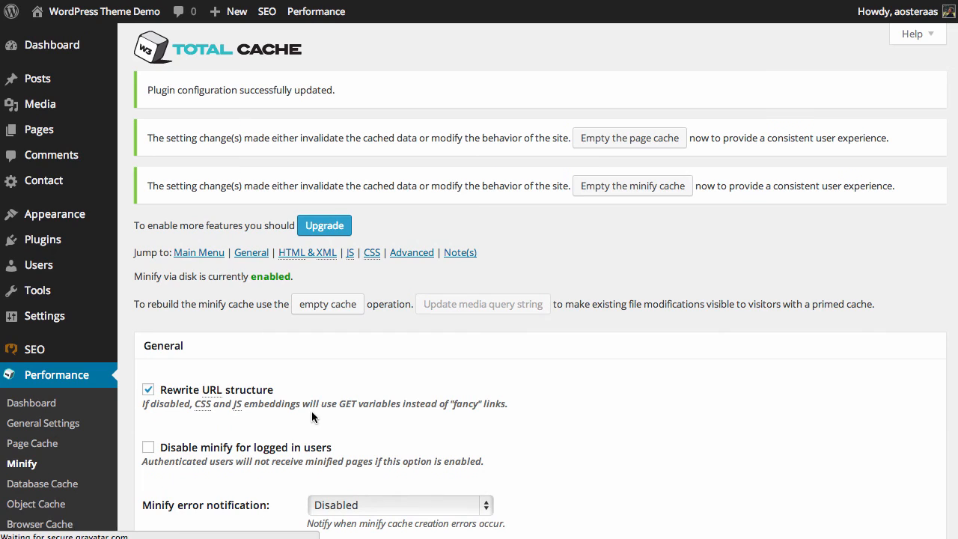
mouse_move(564, 114)
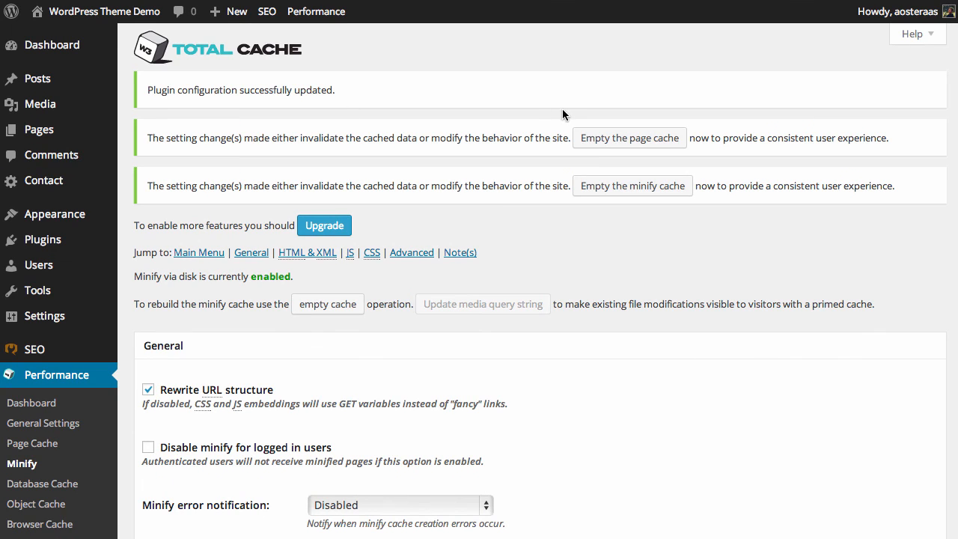
mouse_move(688, 157)
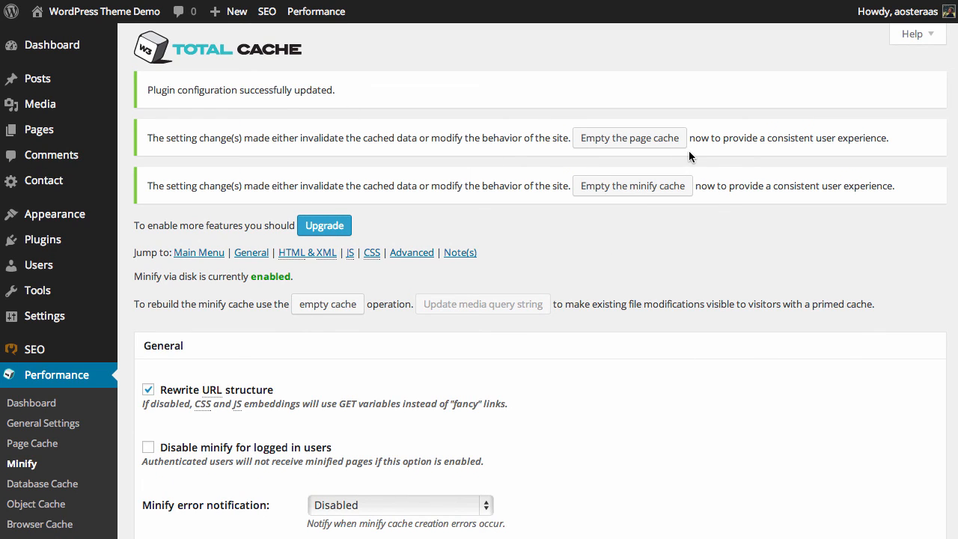
mouse_move(694, 201)
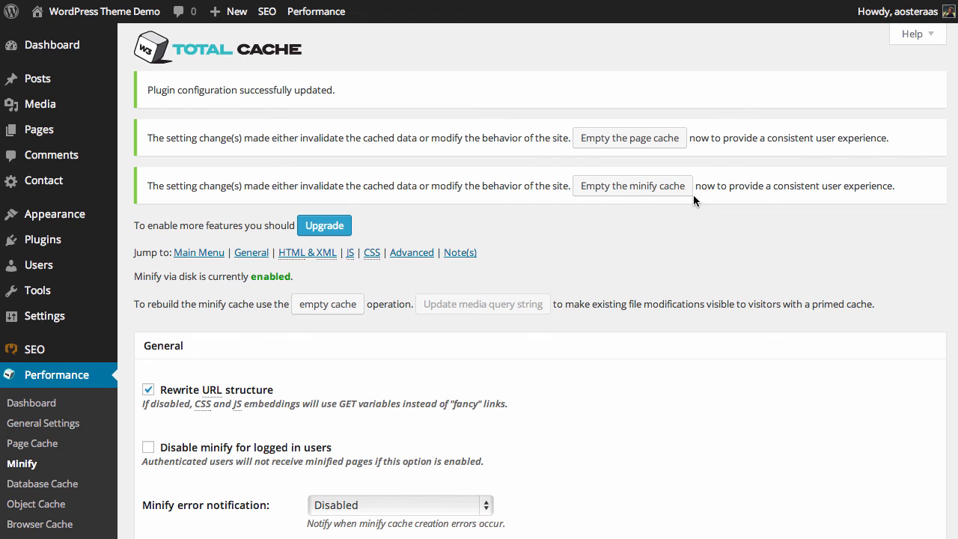
left_click(629, 138)
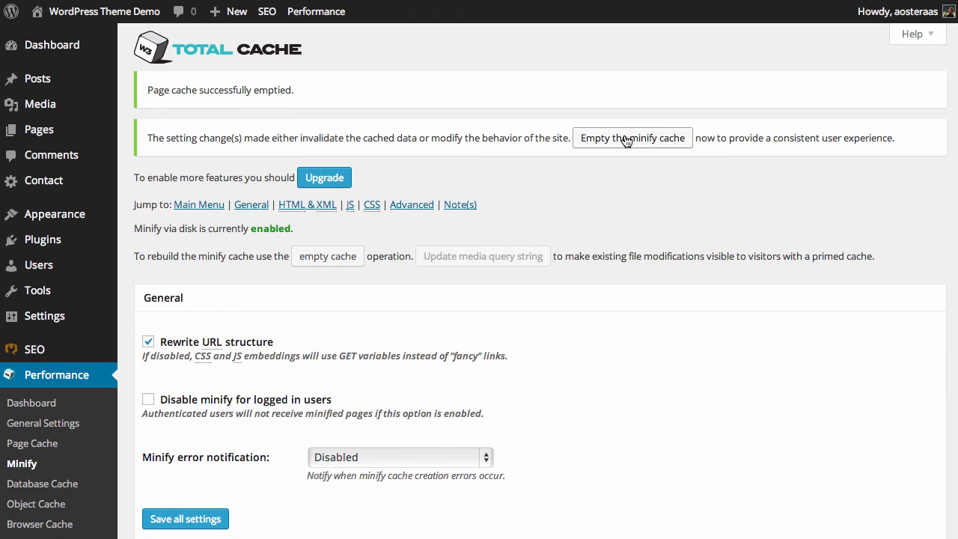
left_click(632, 138)
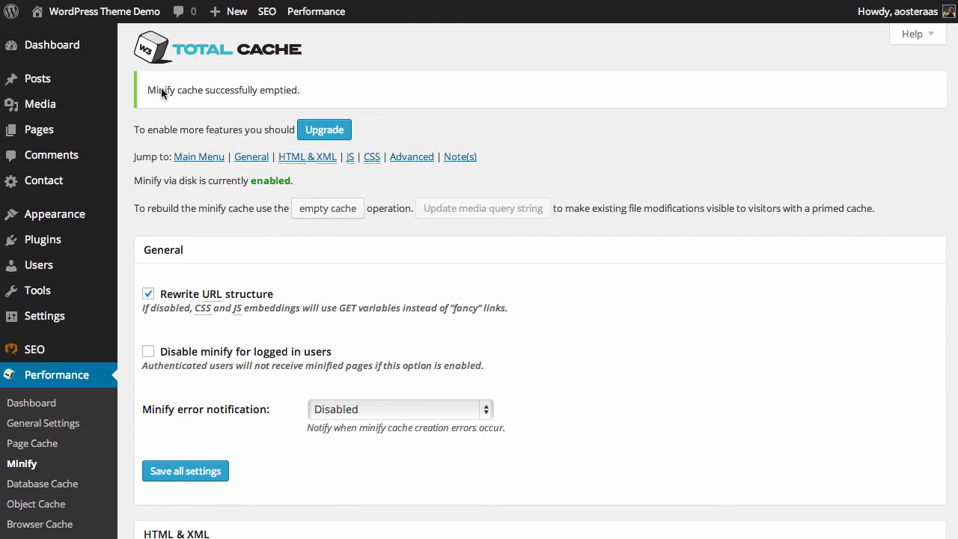